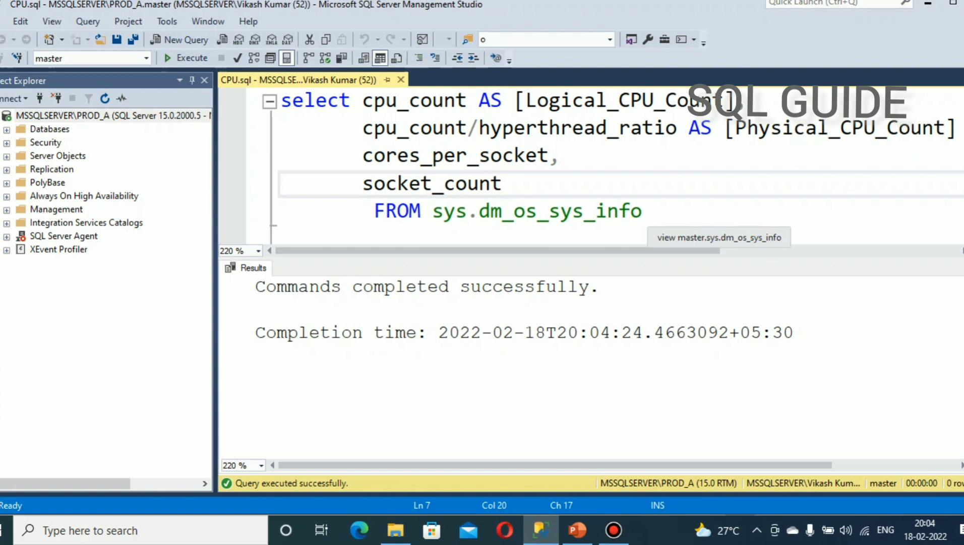
- Select the entire CPU-info query on sys.dm_os_sys_info in the query editor
{"action": "left_click", "coordinate": [504, 183]}
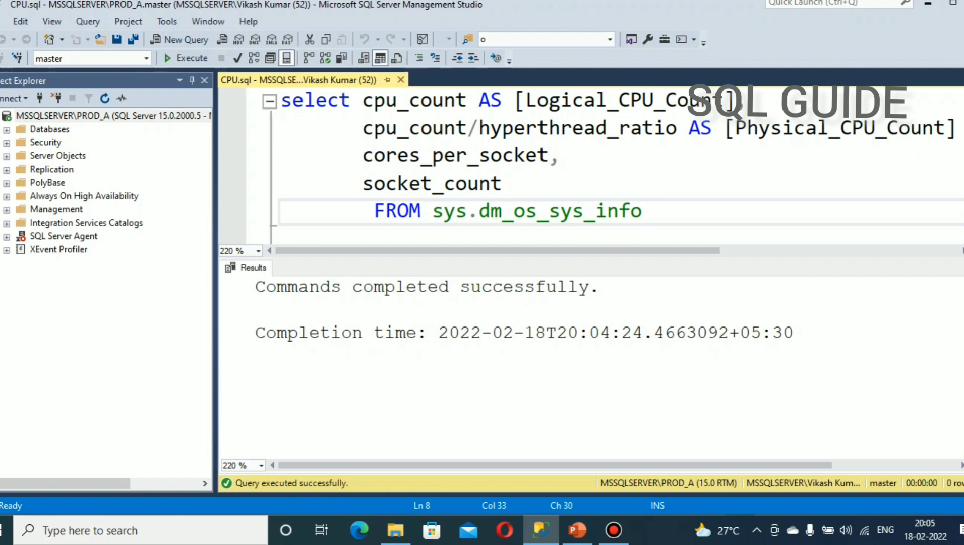
{"action": "left_click", "coordinate": [654, 211]}
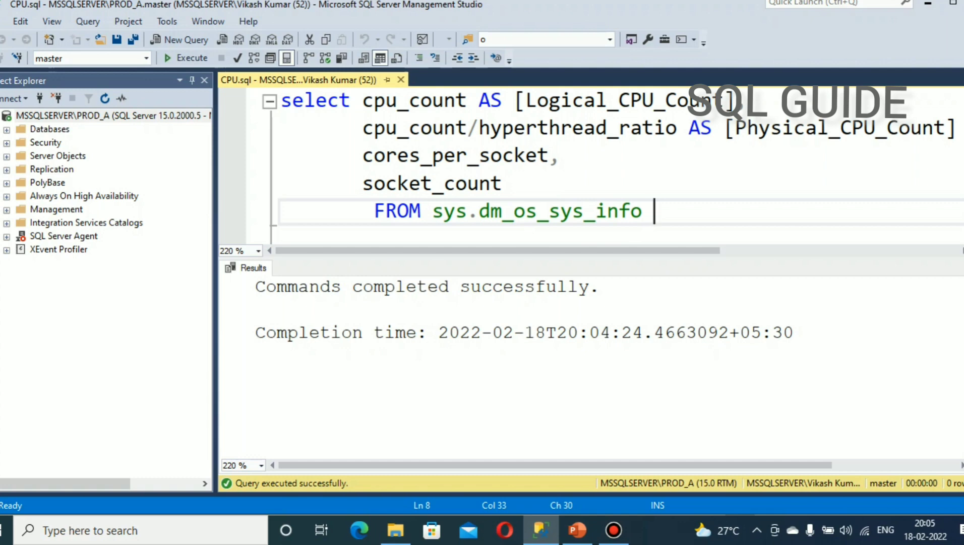
{"action": "key", "text": "ctrl+a"}
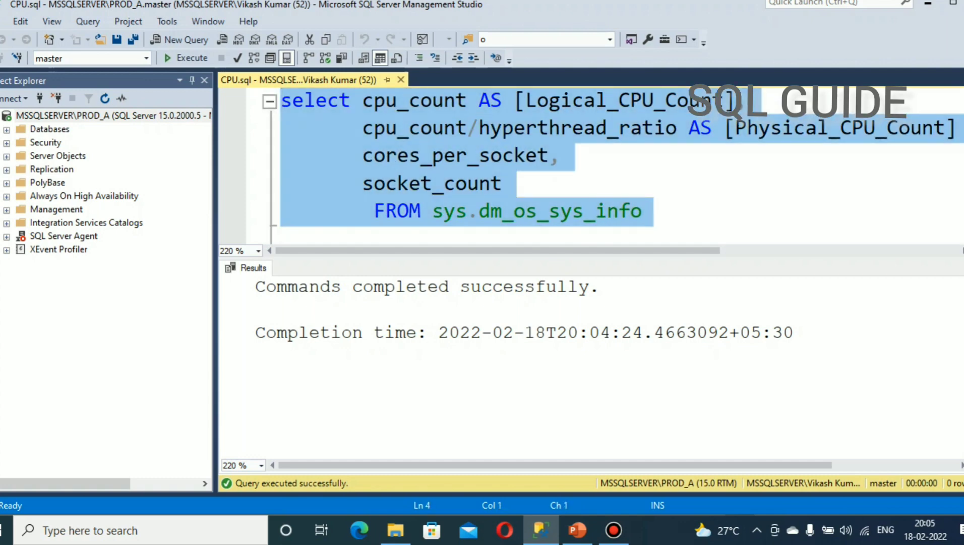
- Execute the query and review results: 2 logical CPUs, 1 physical, 2 cores per socket, 1 socket
{"action": "left_click", "coordinate": [186, 58]}
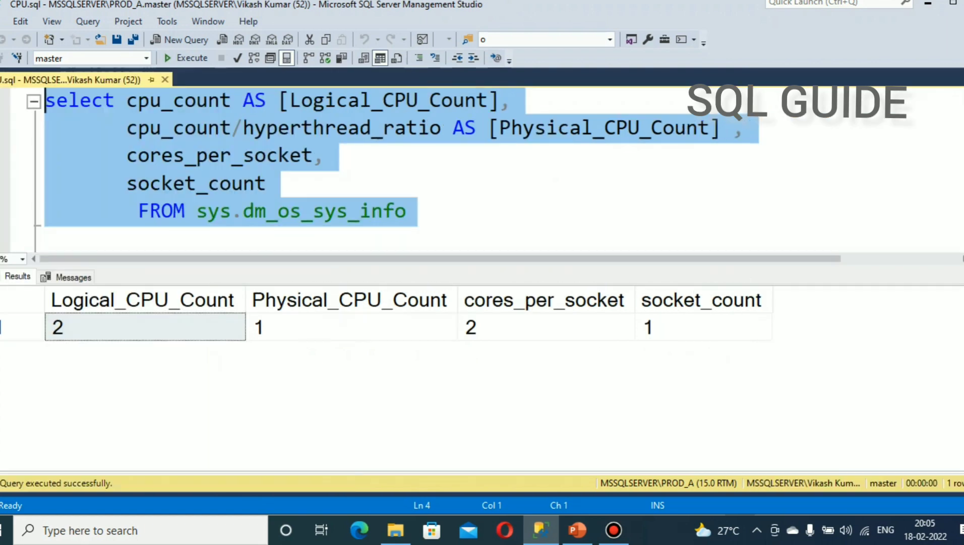
{"action": "left_click", "coordinate": [351, 327]}
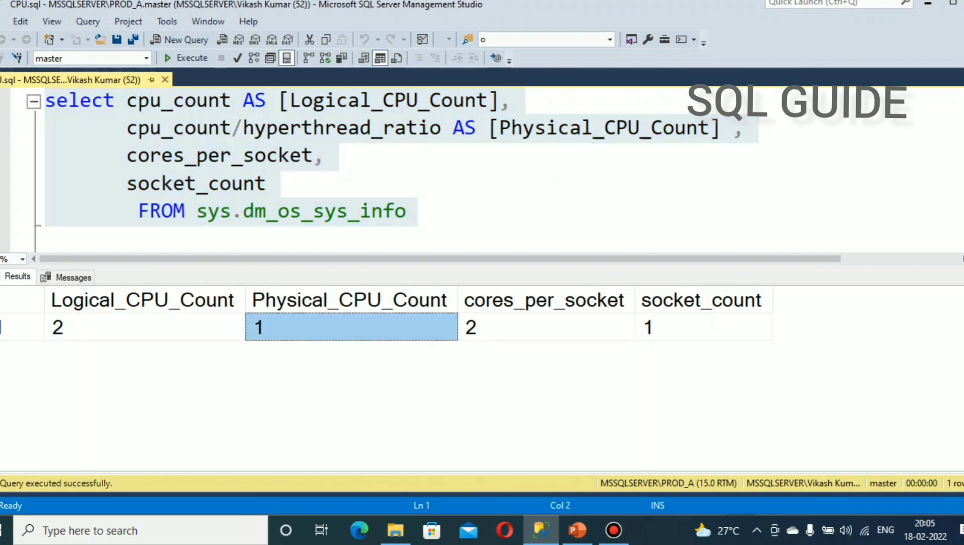
{"action": "left_click", "coordinate": [703, 327]}
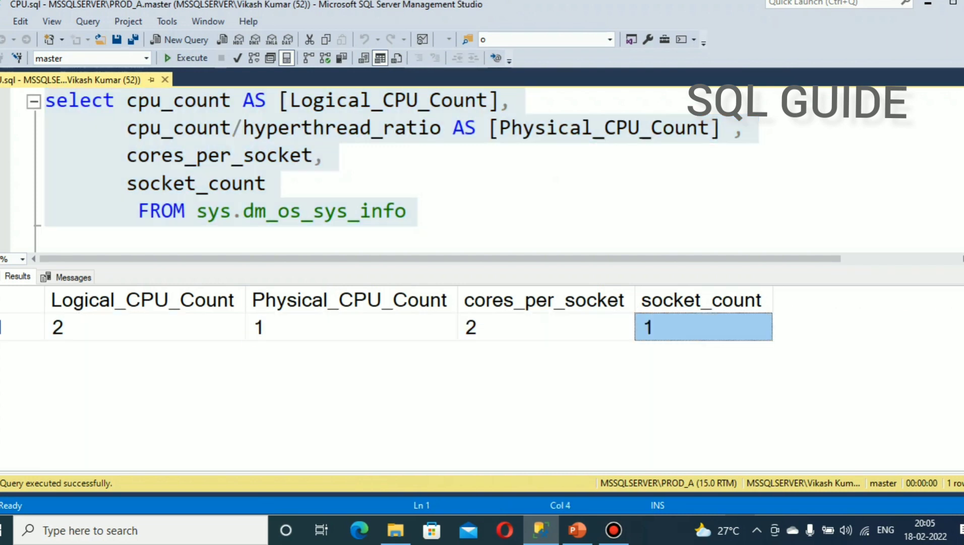
{"action": "left_click", "coordinate": [405, 211]}
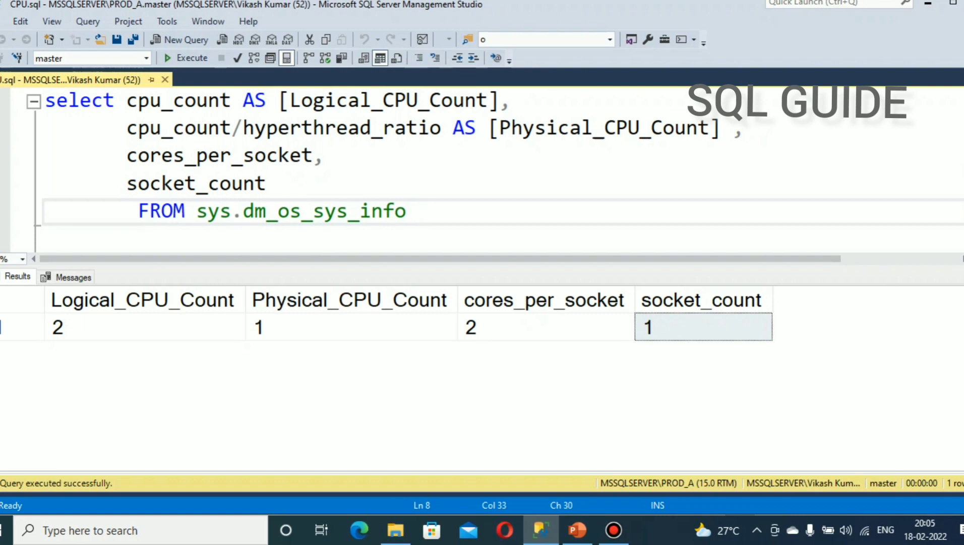